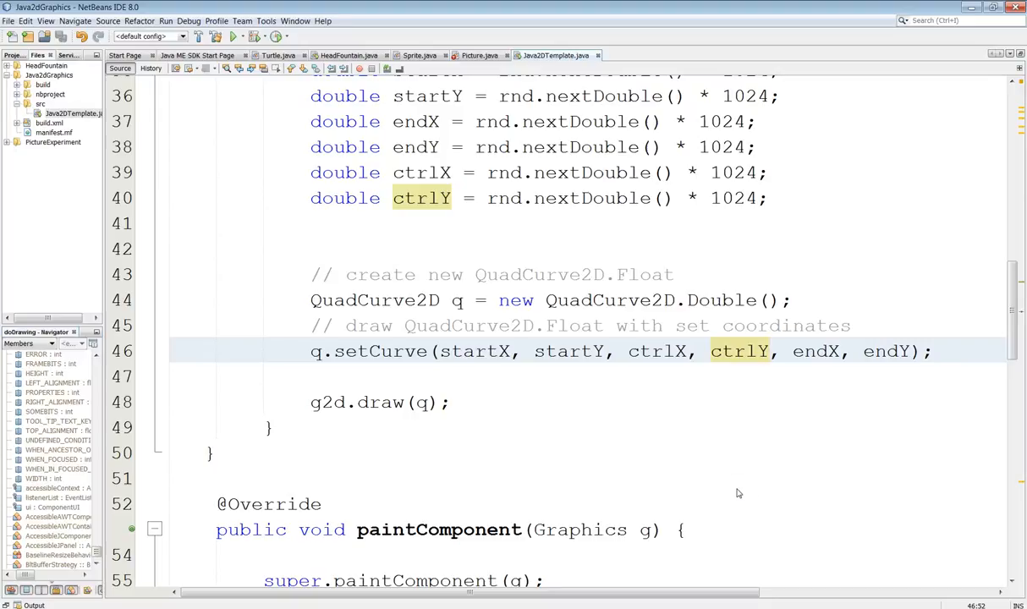
mouse_move(649, 489)
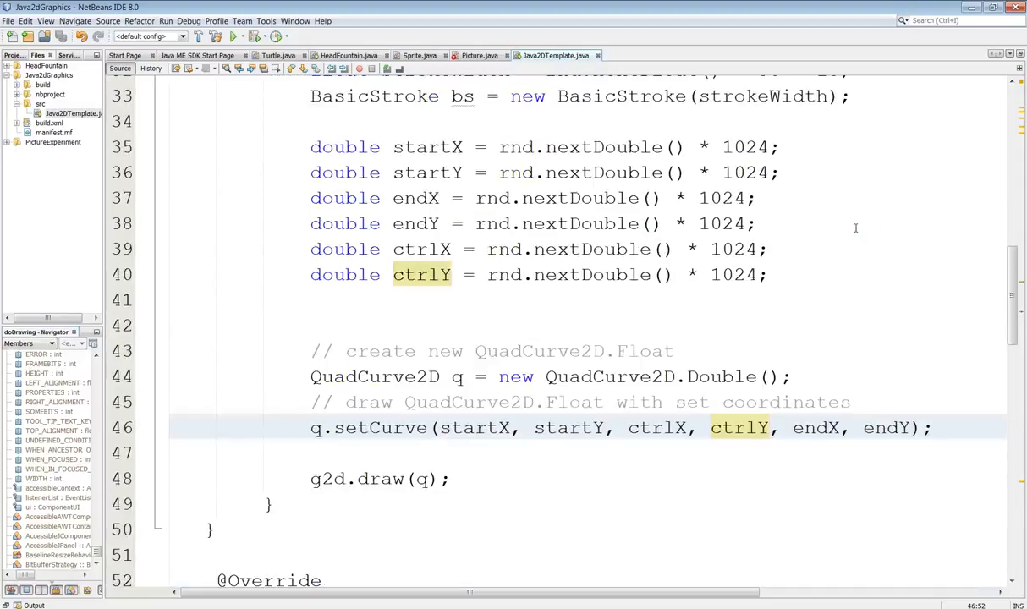
Inspect the setCurve control-point arguments, run the program to preview the curves, then close it.
scroll("down", 3)
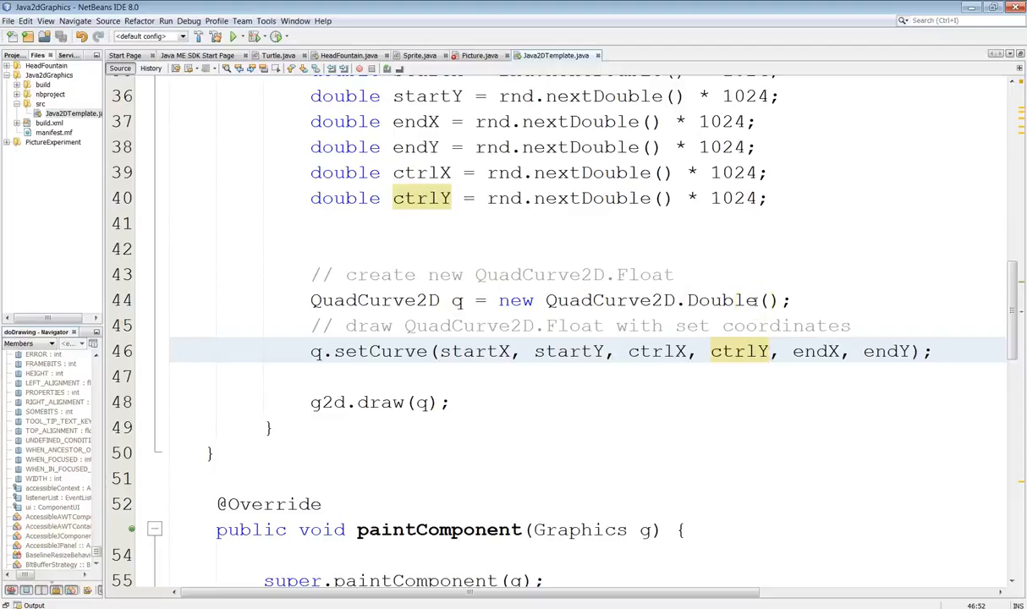
left_click(766, 351)
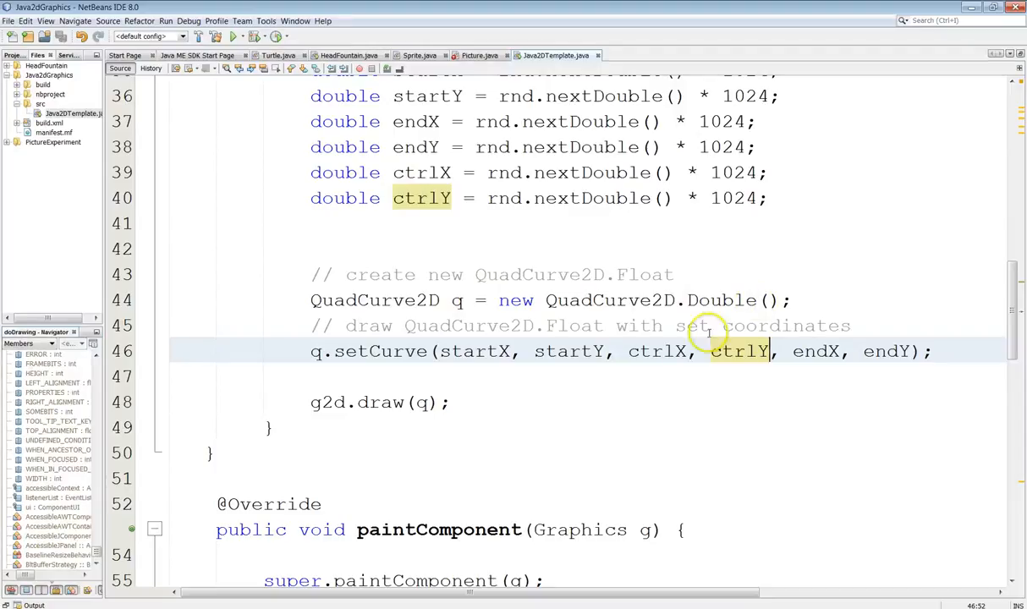
left_click_drag(630, 351, 770, 352)
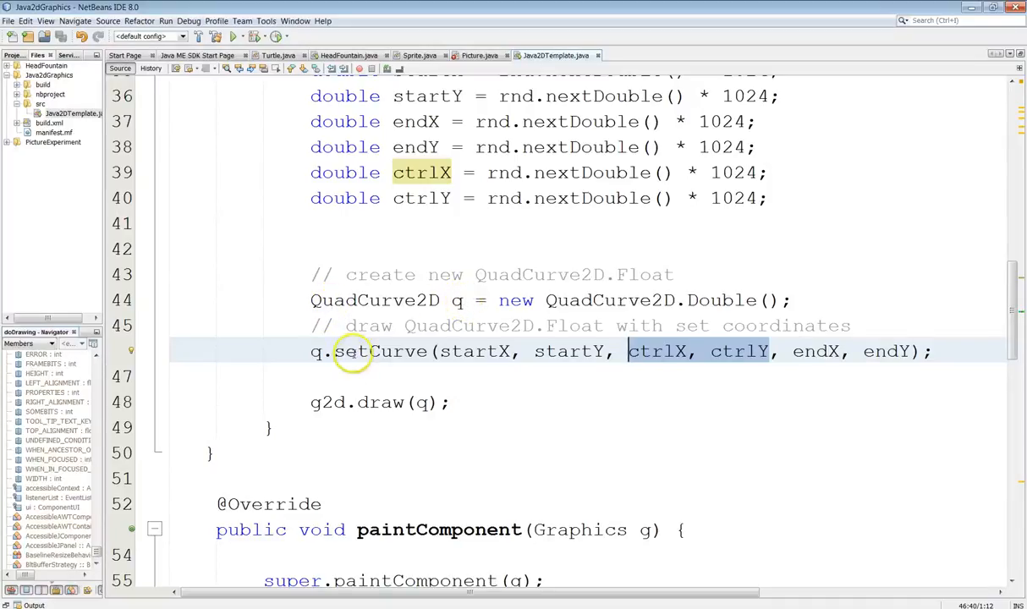
mouse_move(725, 366)
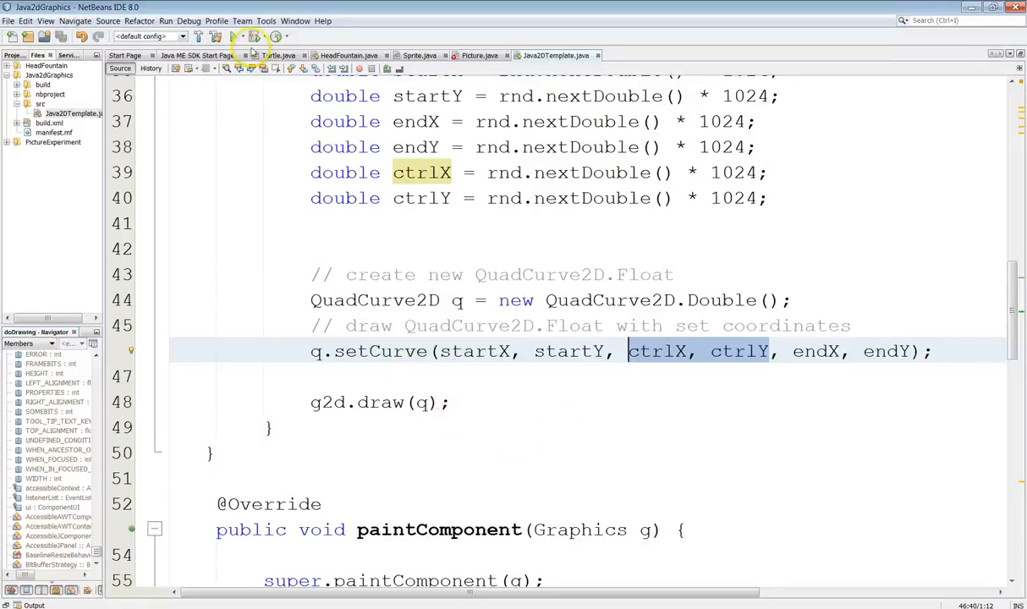
left_click(253, 36)
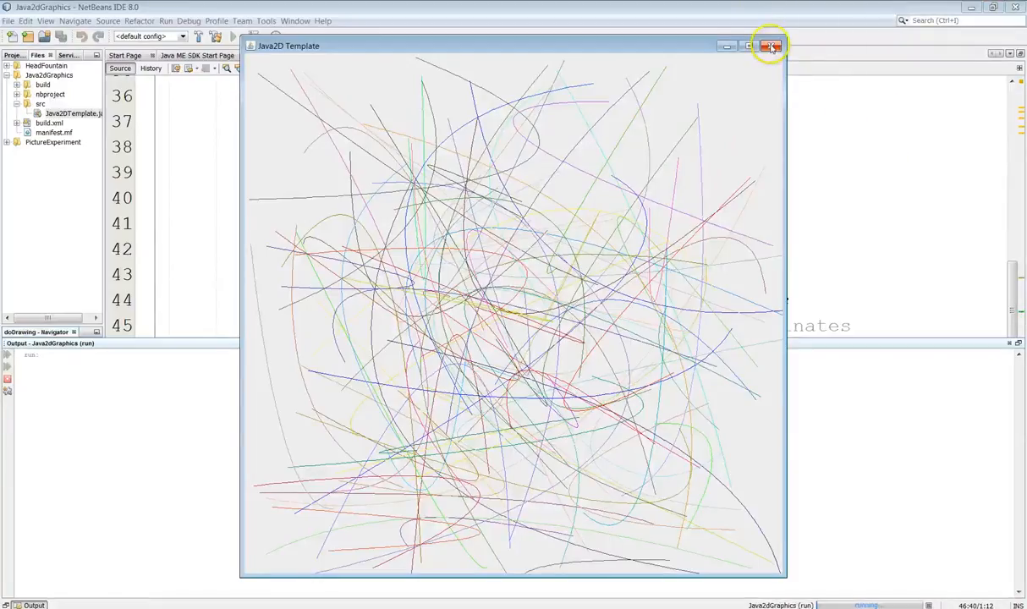
left_click(769, 46)
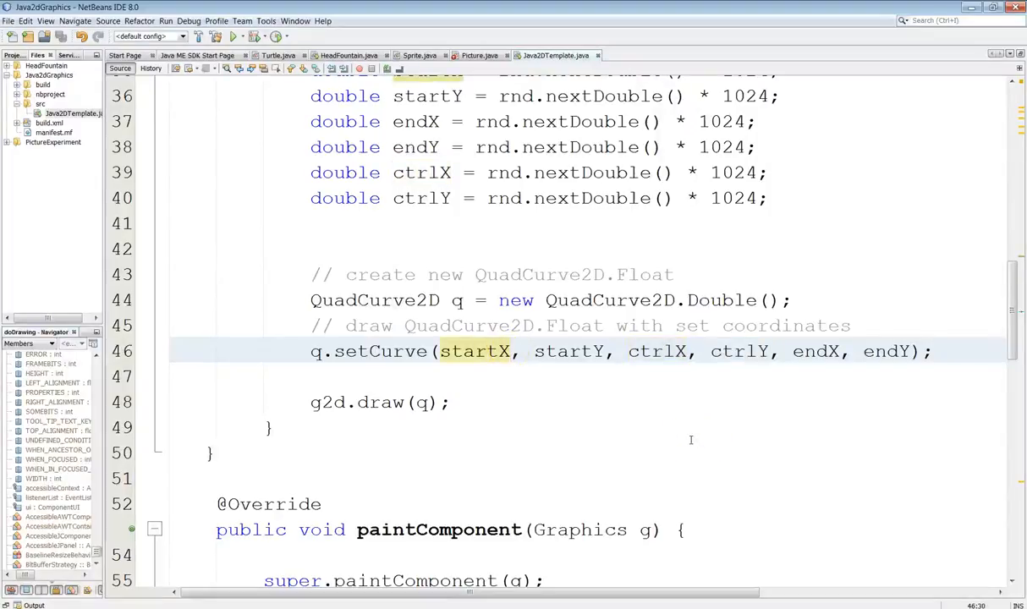
Replace the setCurve start and end arguments with 10, 512, 1010, 512 and rerun.
double_click(474, 351)
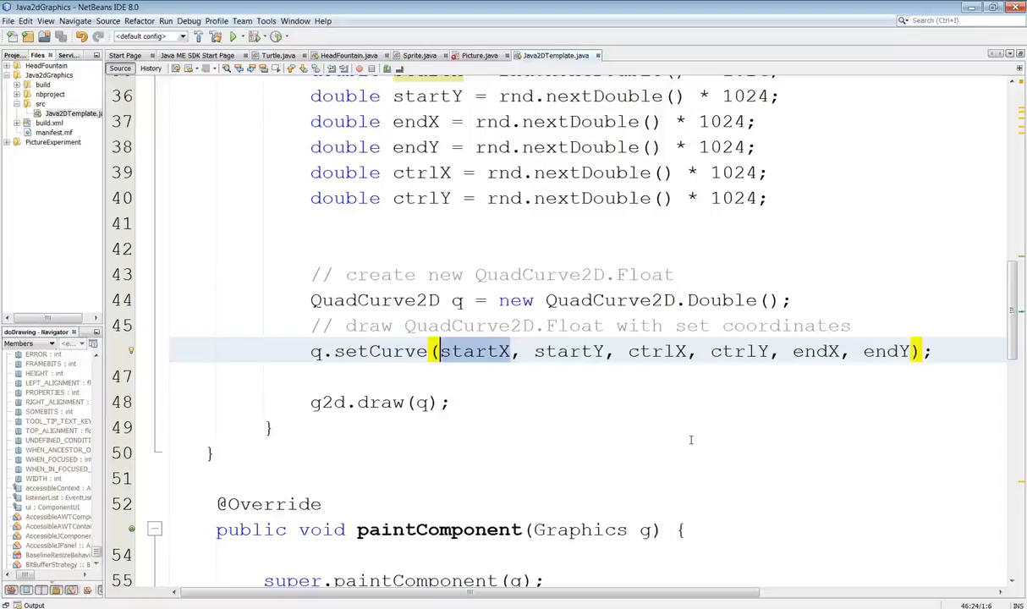
type("10")
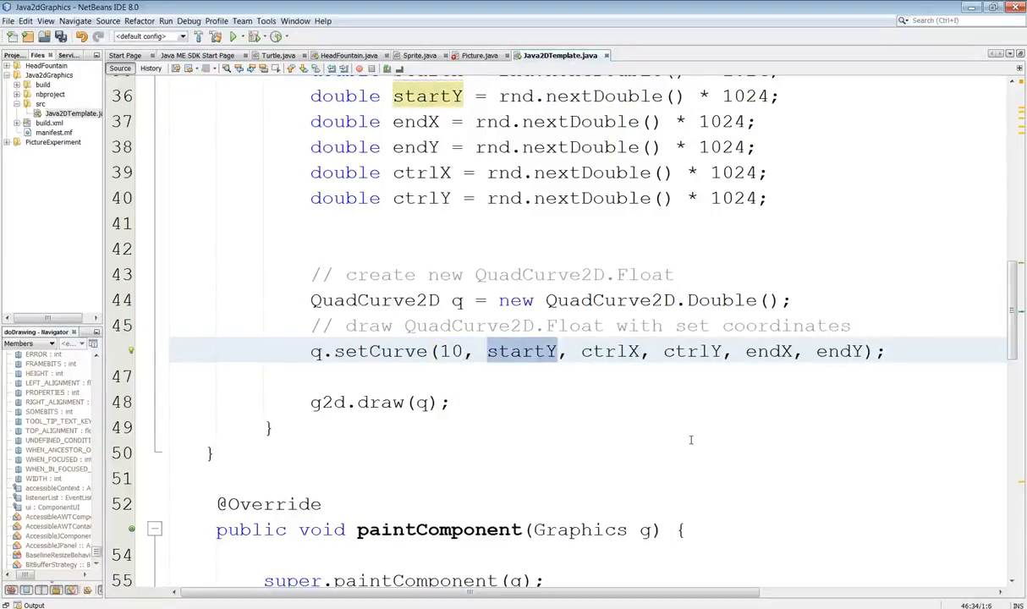
type("512")
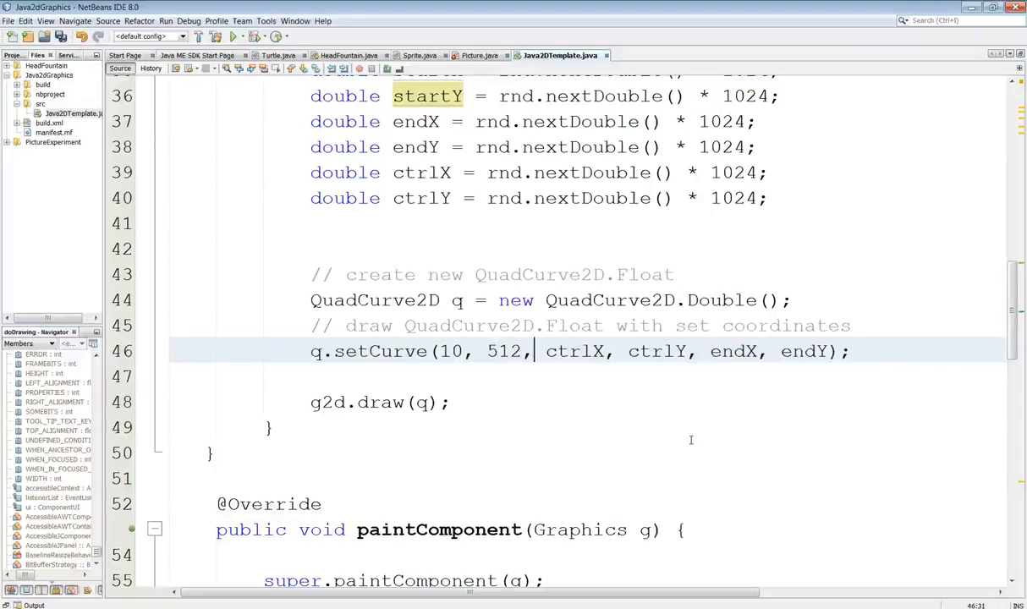
left_click(776, 352)
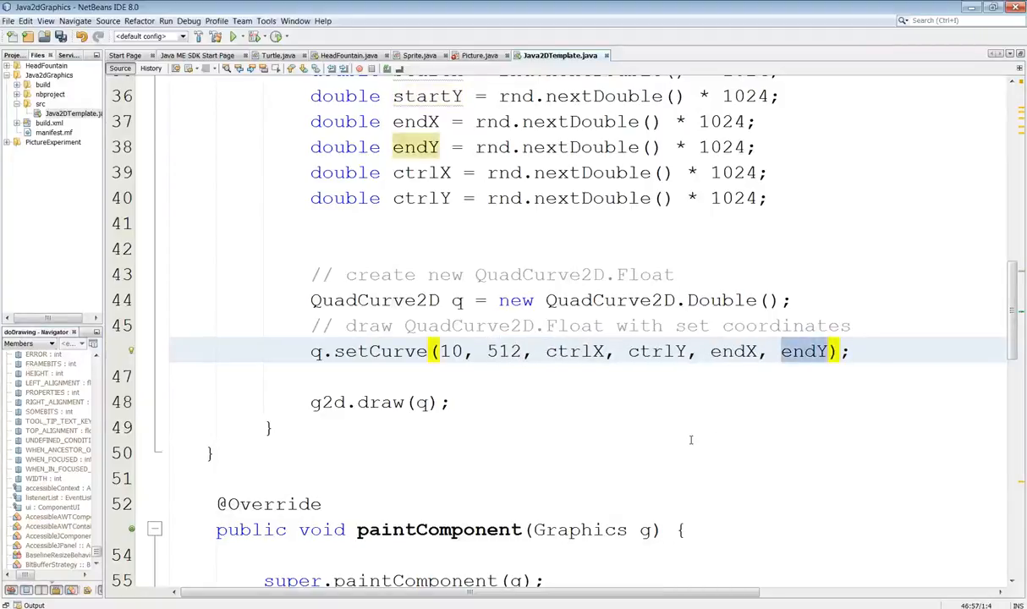
type("512")
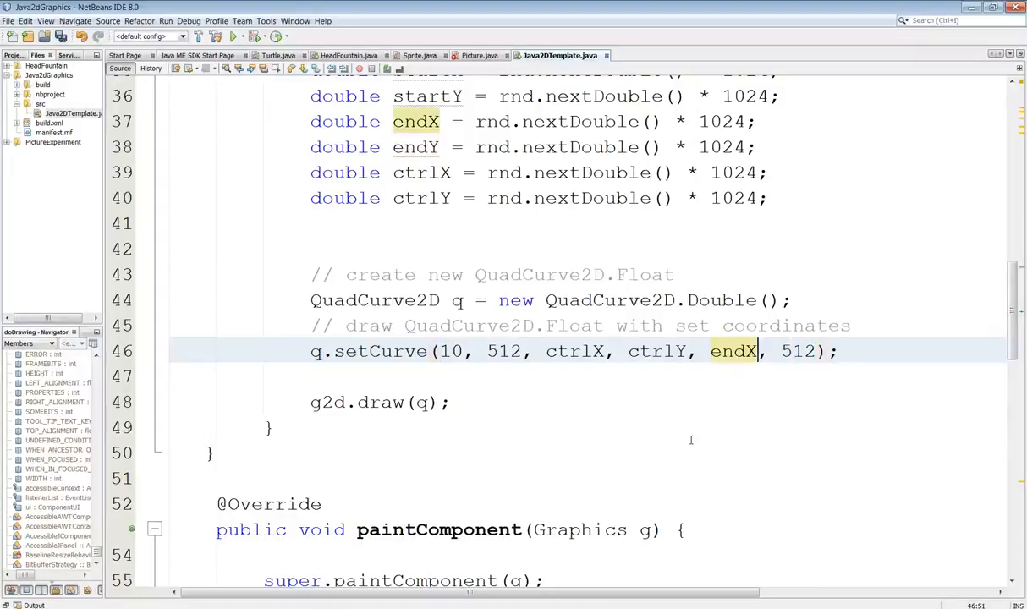
double_click(734, 351)
type("1010")
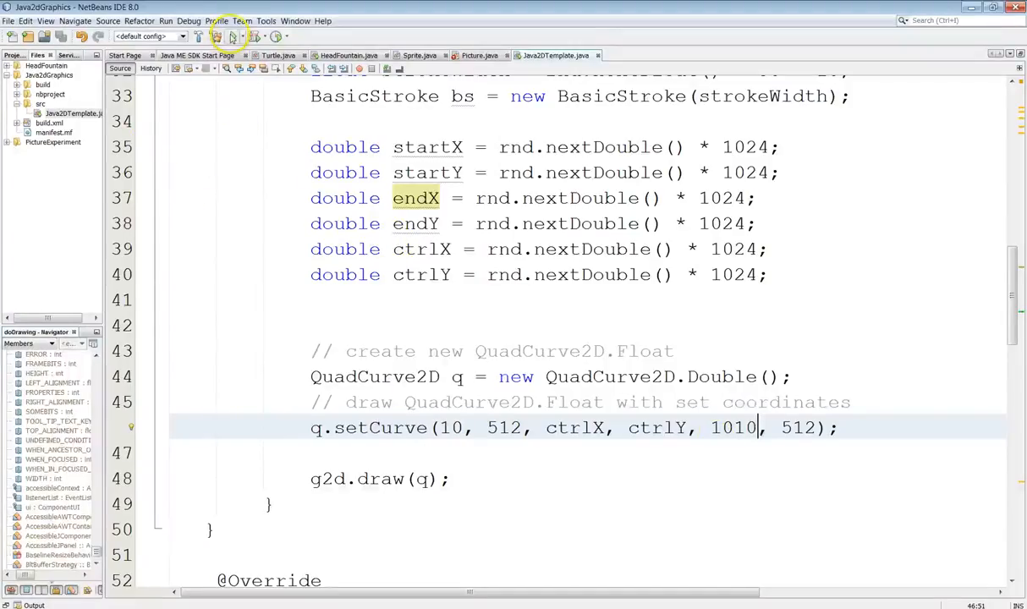
left_click(232, 35)
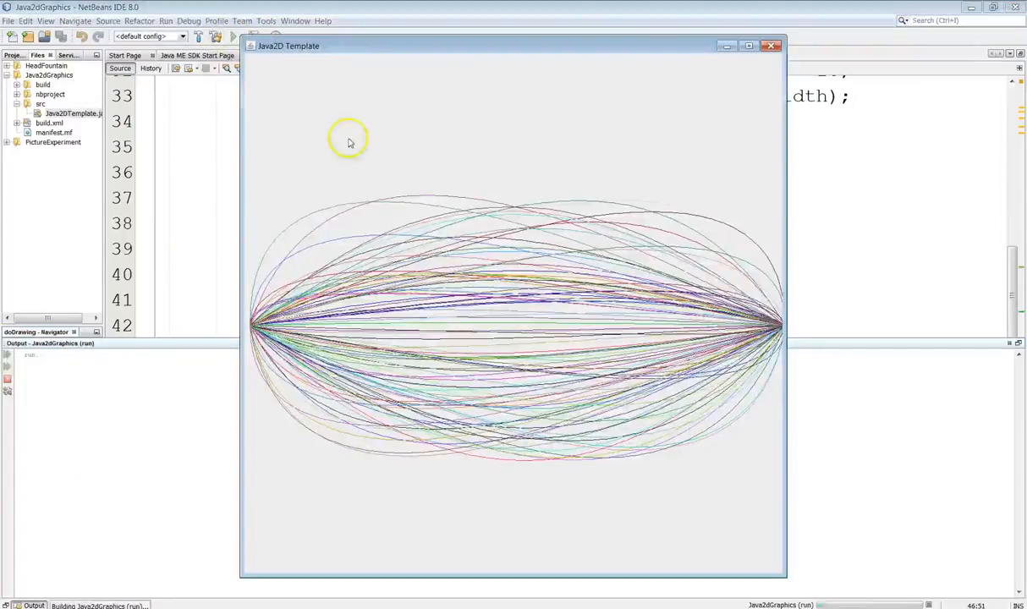
mouse_move(250, 330)
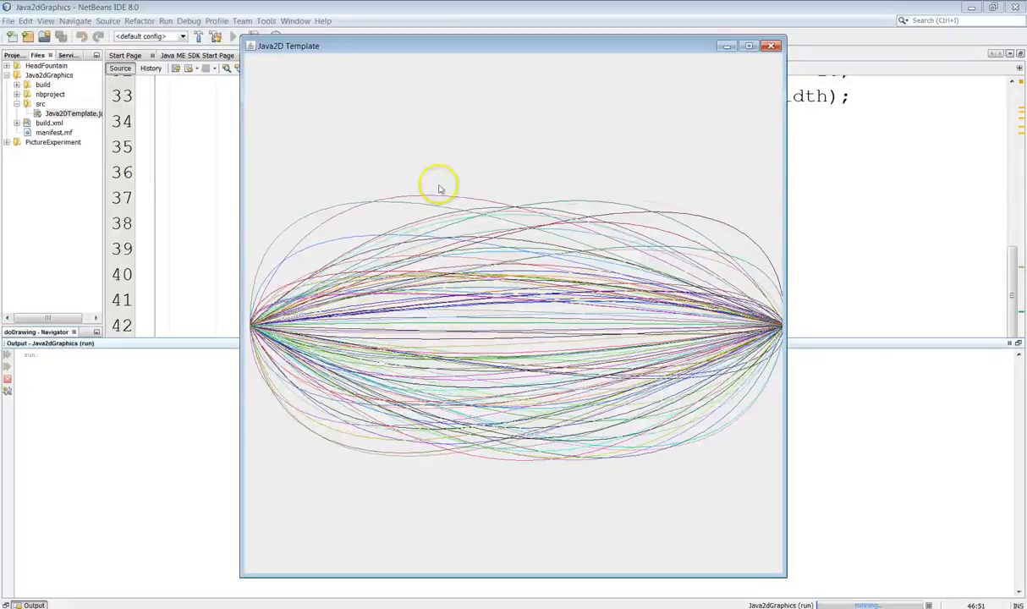
mouse_move(641, 530)
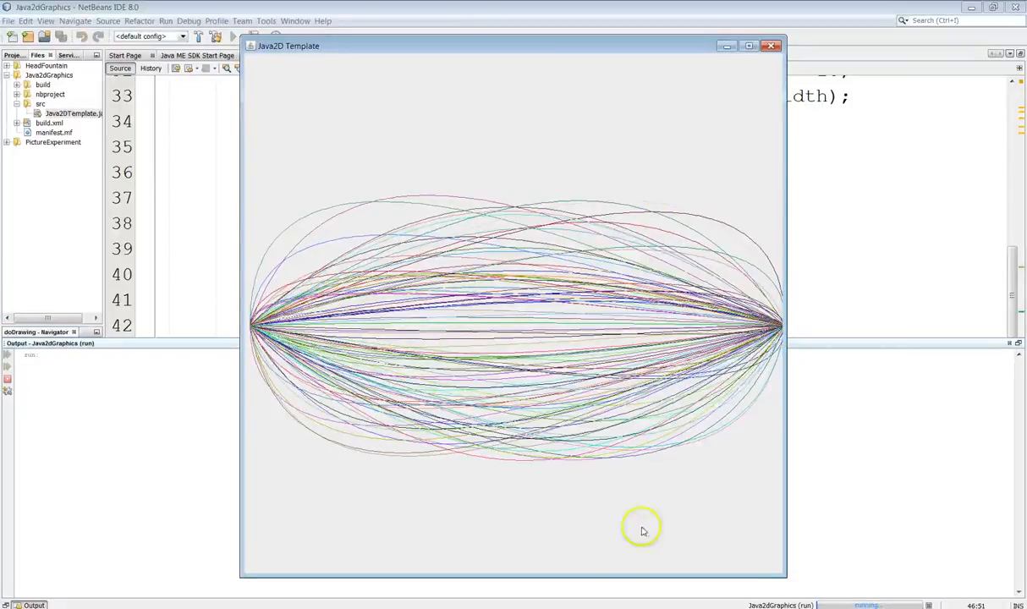
mouse_move(654, 390)
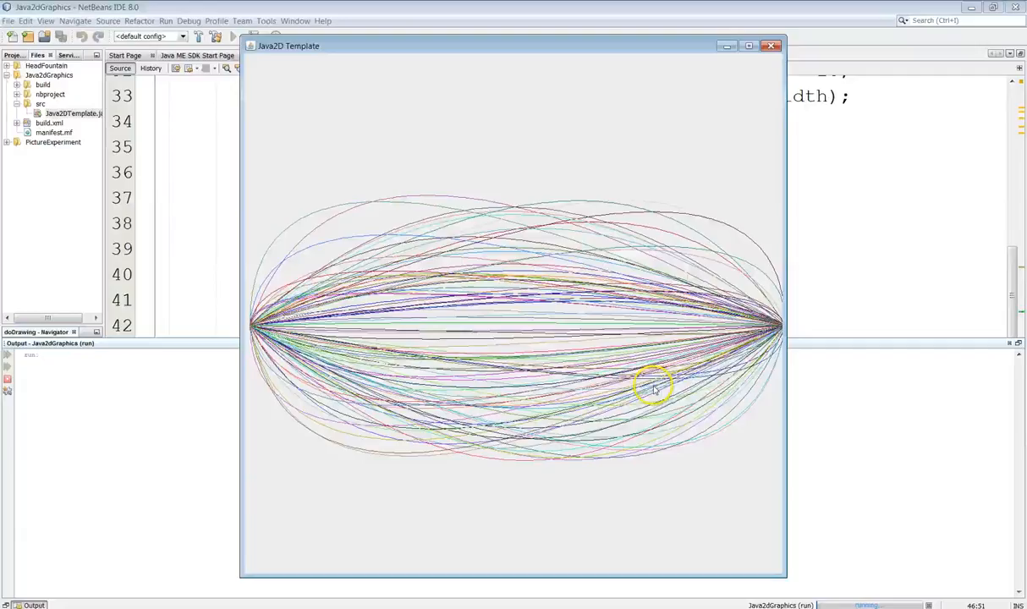
mouse_move(970, 217)
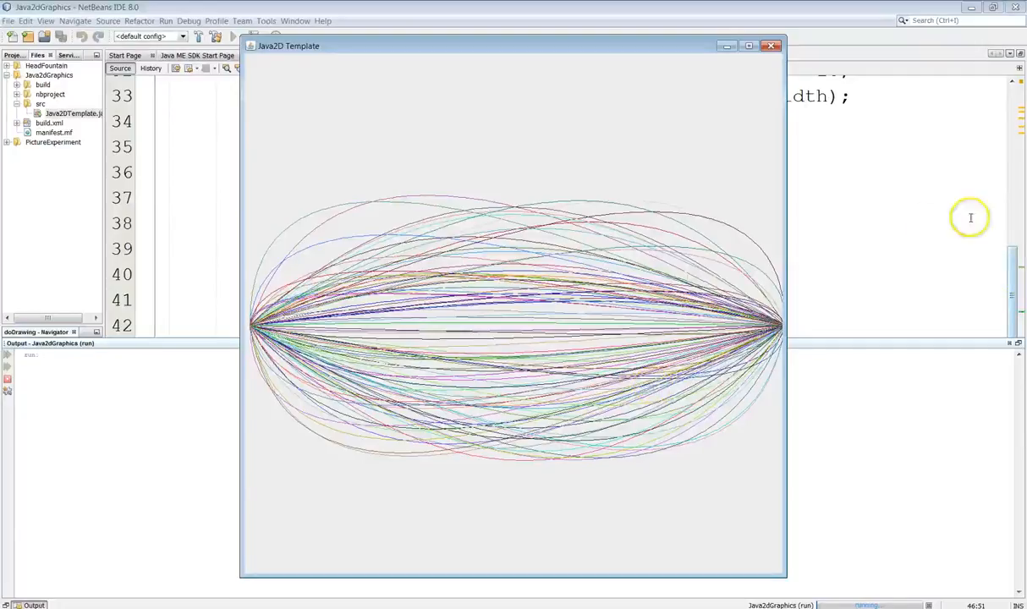
mouse_move(482, 332)
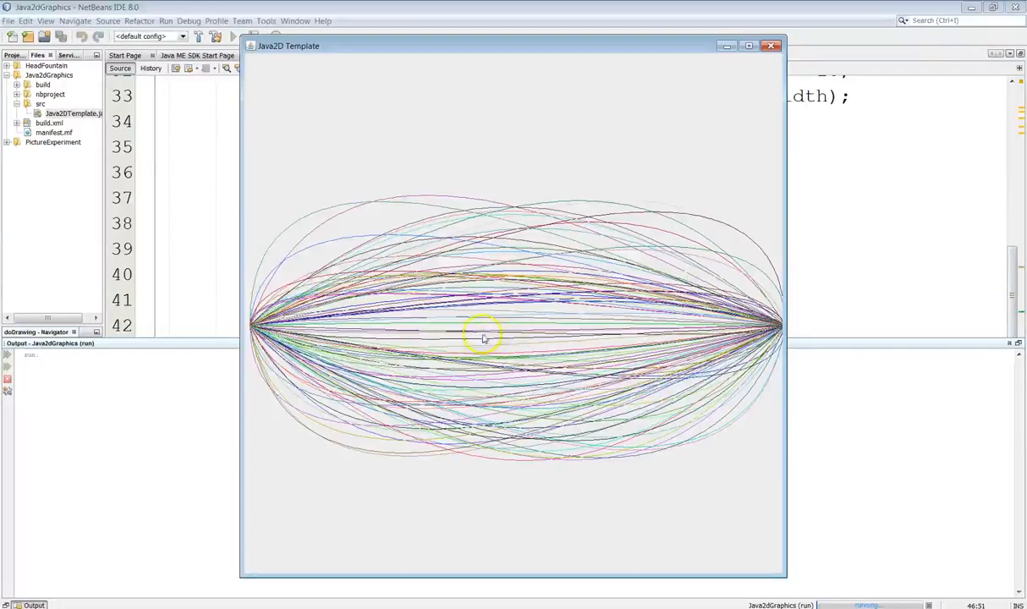
mouse_move(511, 339)
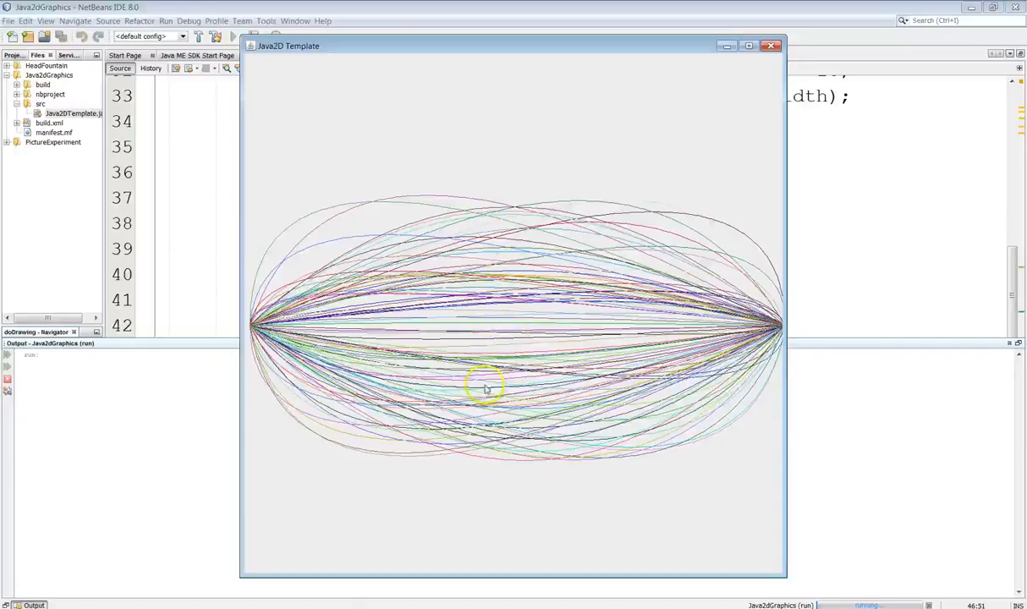
mouse_move(506, 159)
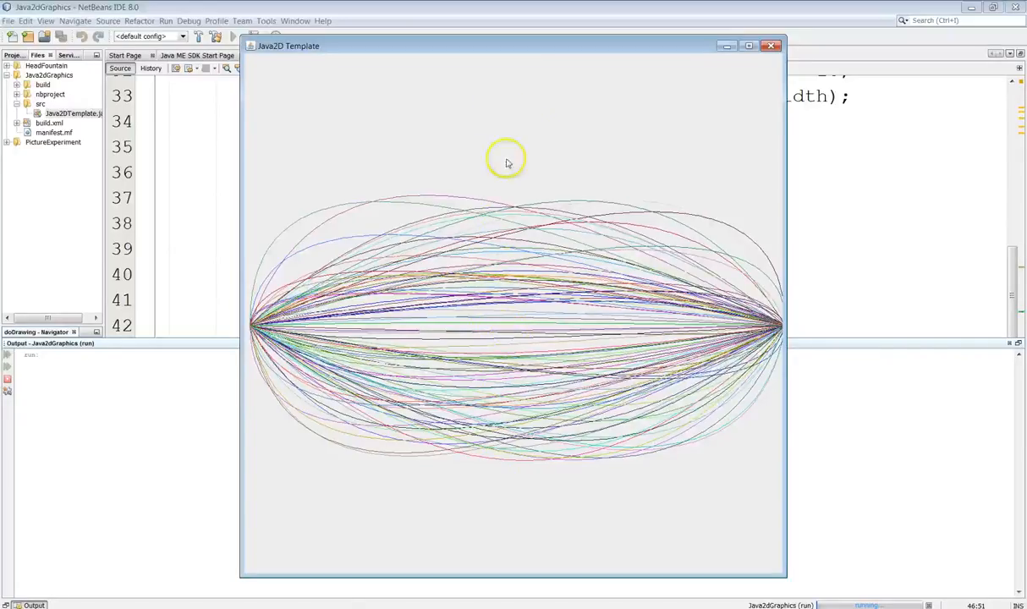